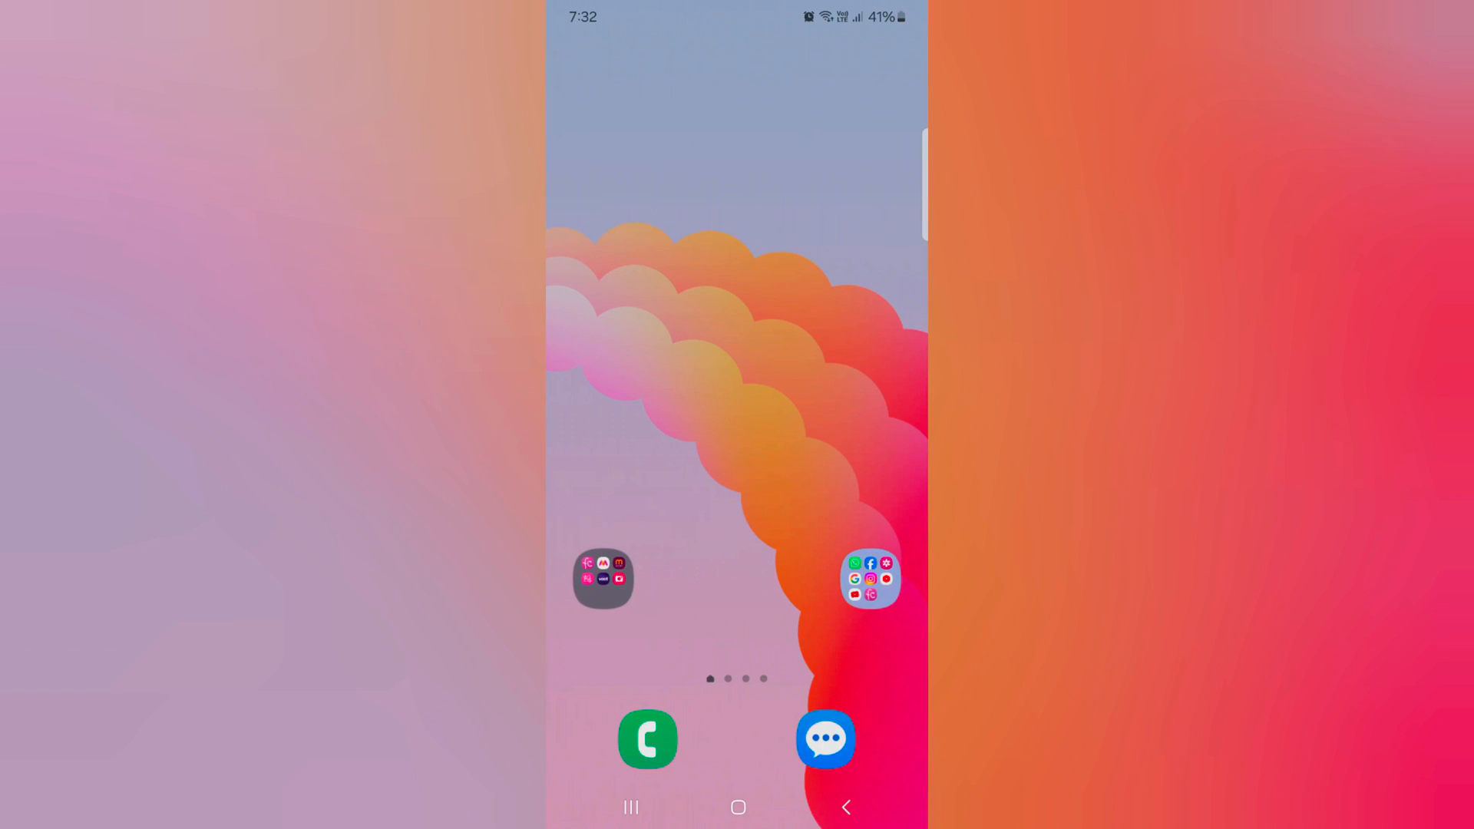
Swipe up on the home screen to reveal the app drawer with Settings.
{"action": "scroll", "scroll_direction": "up", "scroll_amount": 3}
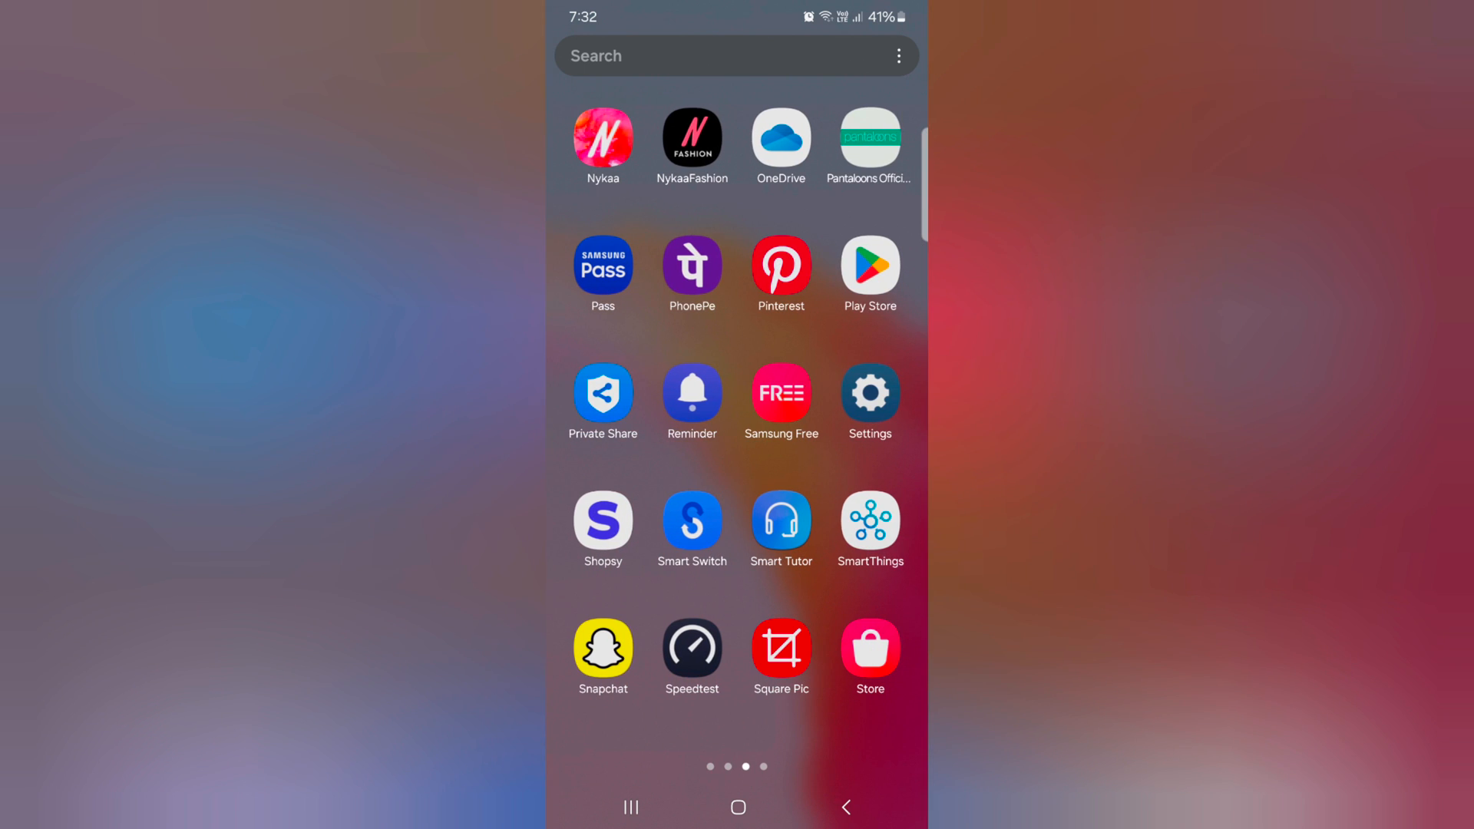
Go from the Settings app into the Sounds and vibration page.
{"action": "left_click", "coordinate": [869, 394]}
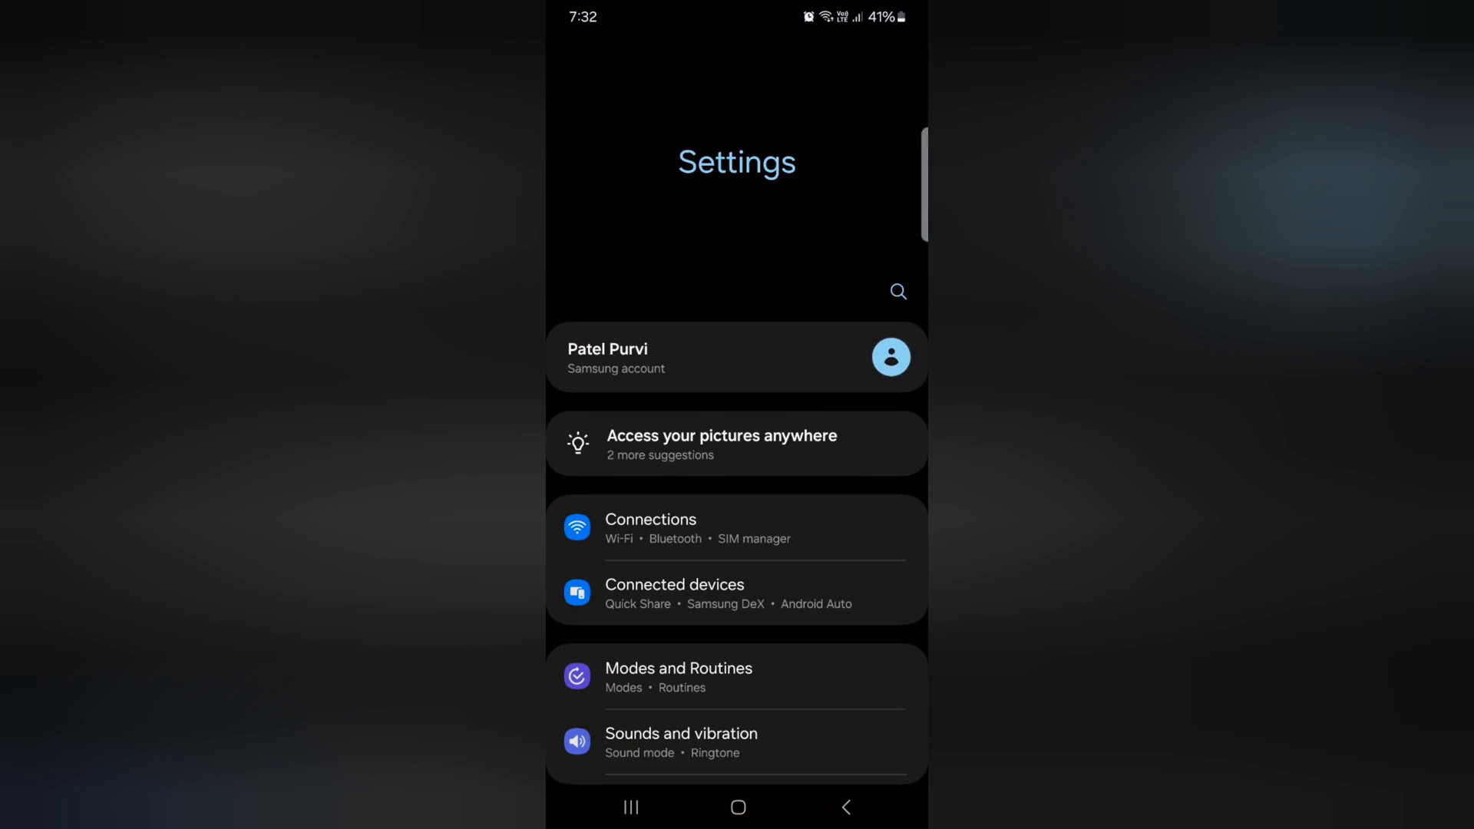
{"action": "scroll", "scroll_direction": "down", "scroll_amount": 3}
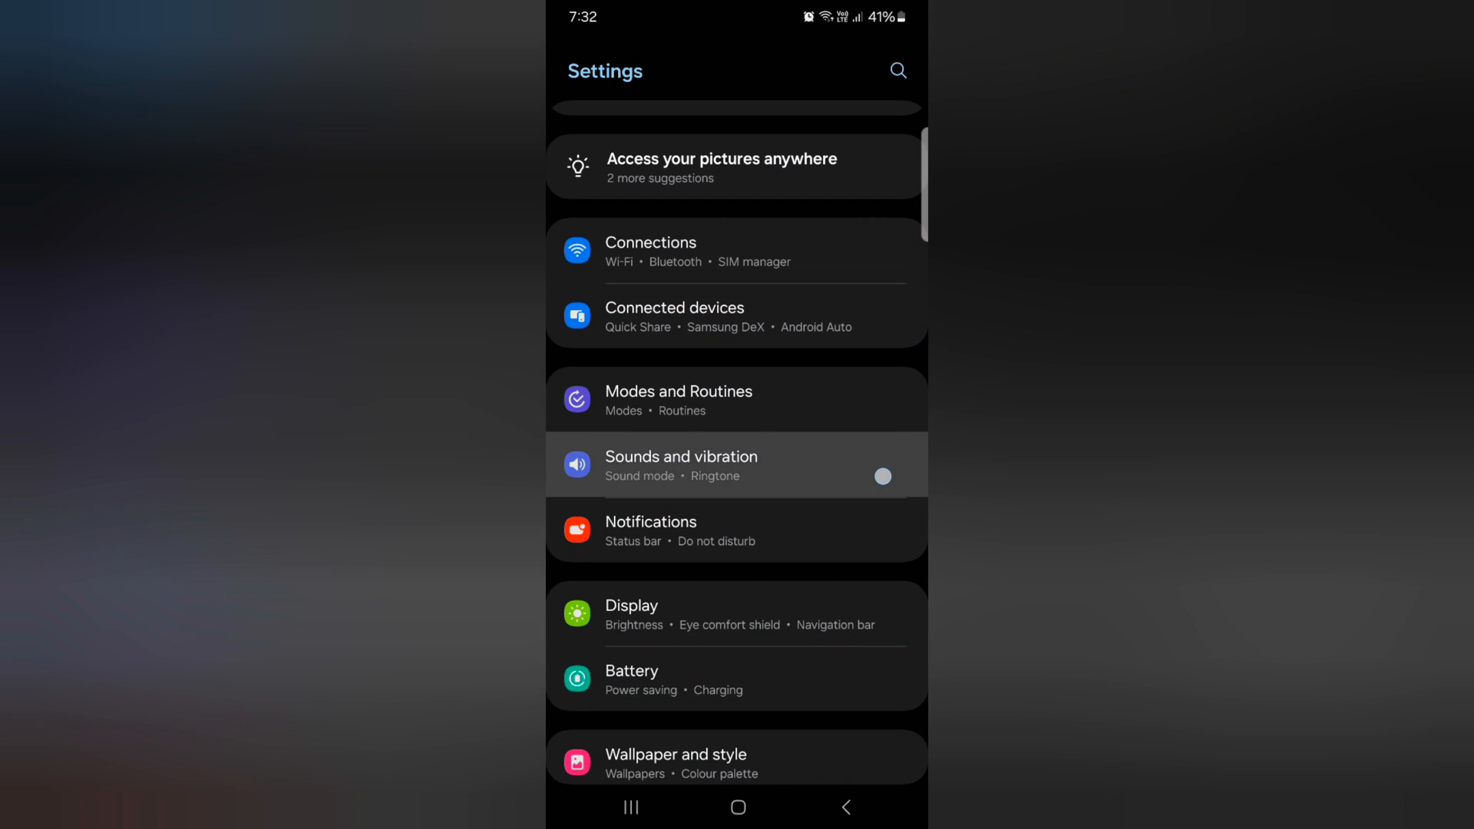
{"action": "left_click", "coordinate": [680, 464]}
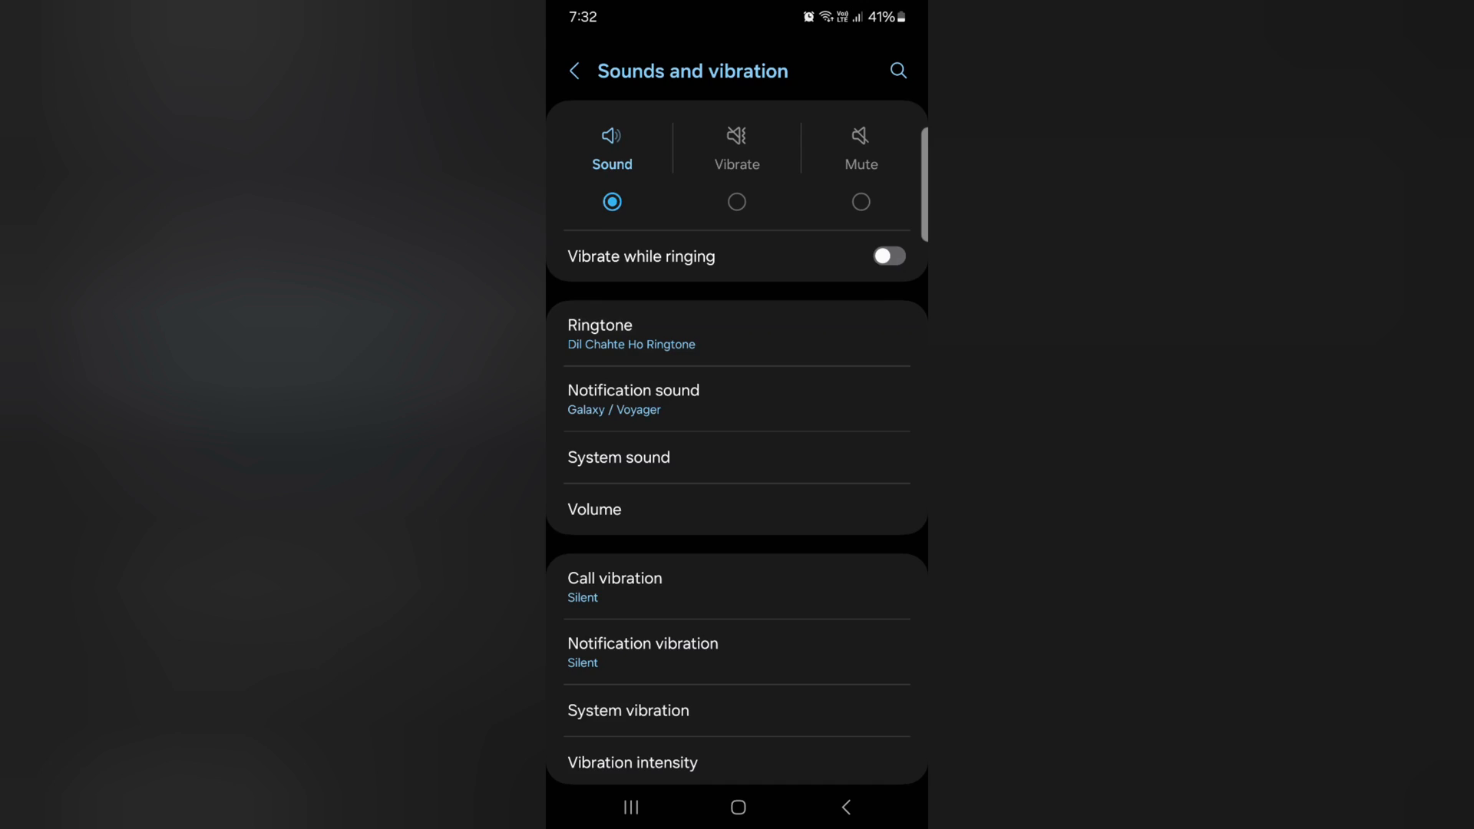
From the Ringtone list, reach the Custom section and start adding a sound from the phone.
{"action": "left_click", "coordinate": [601, 333]}
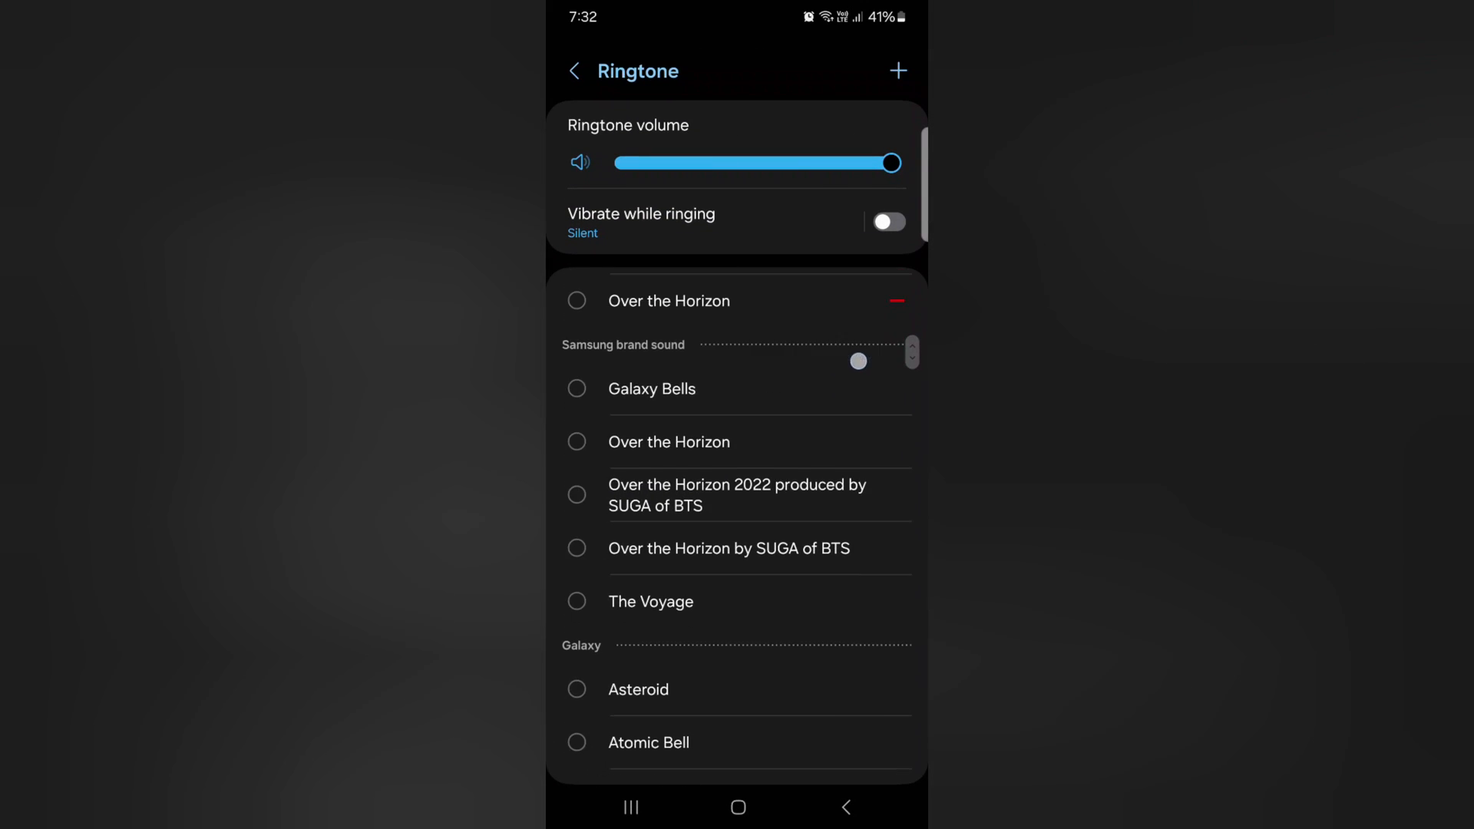
{"action": "scroll", "scroll_direction": "down", "scroll_amount": 3}
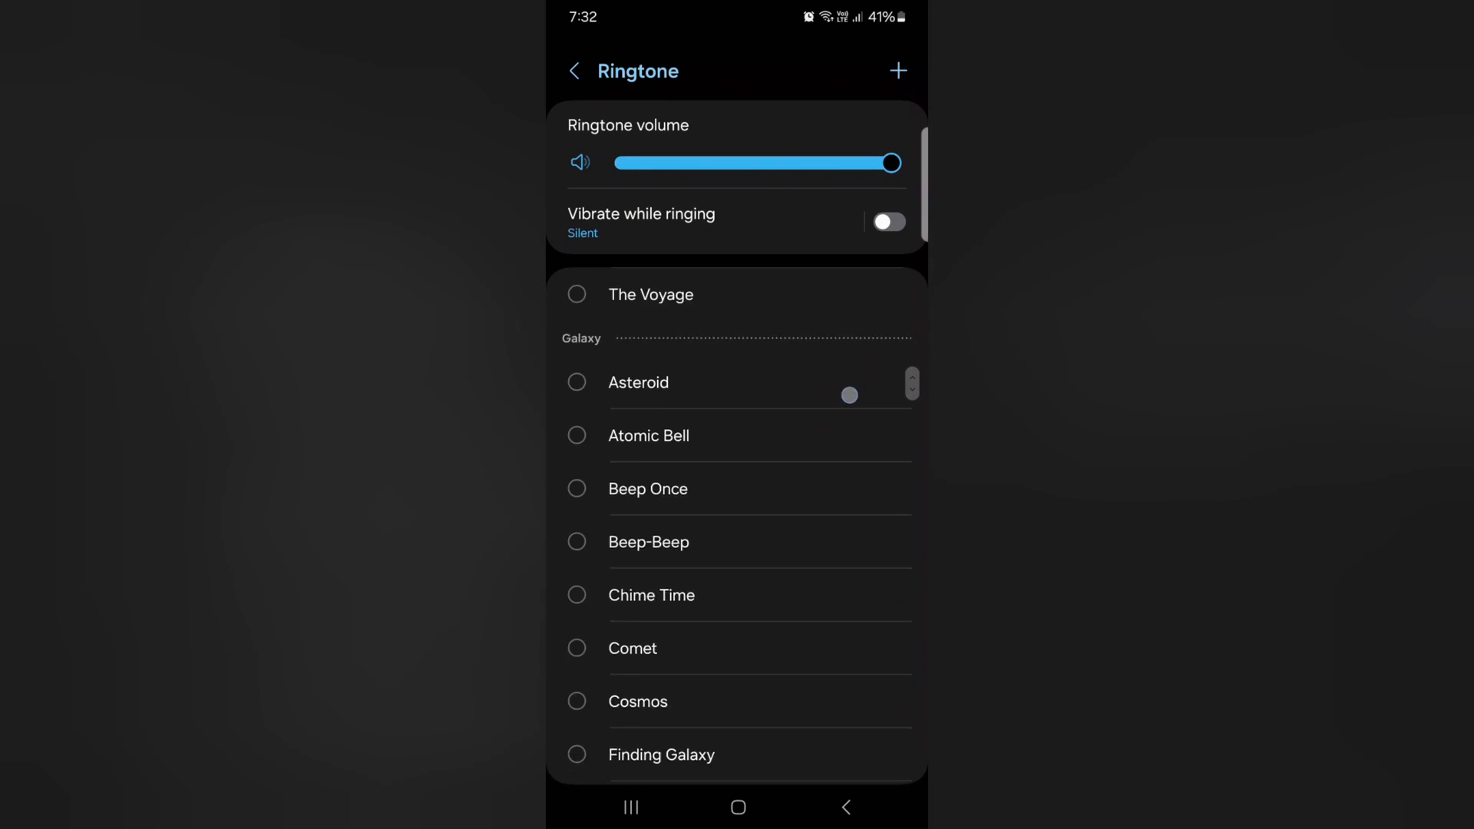
{"action": "scroll", "scroll_direction": "down", "scroll_amount": 3}
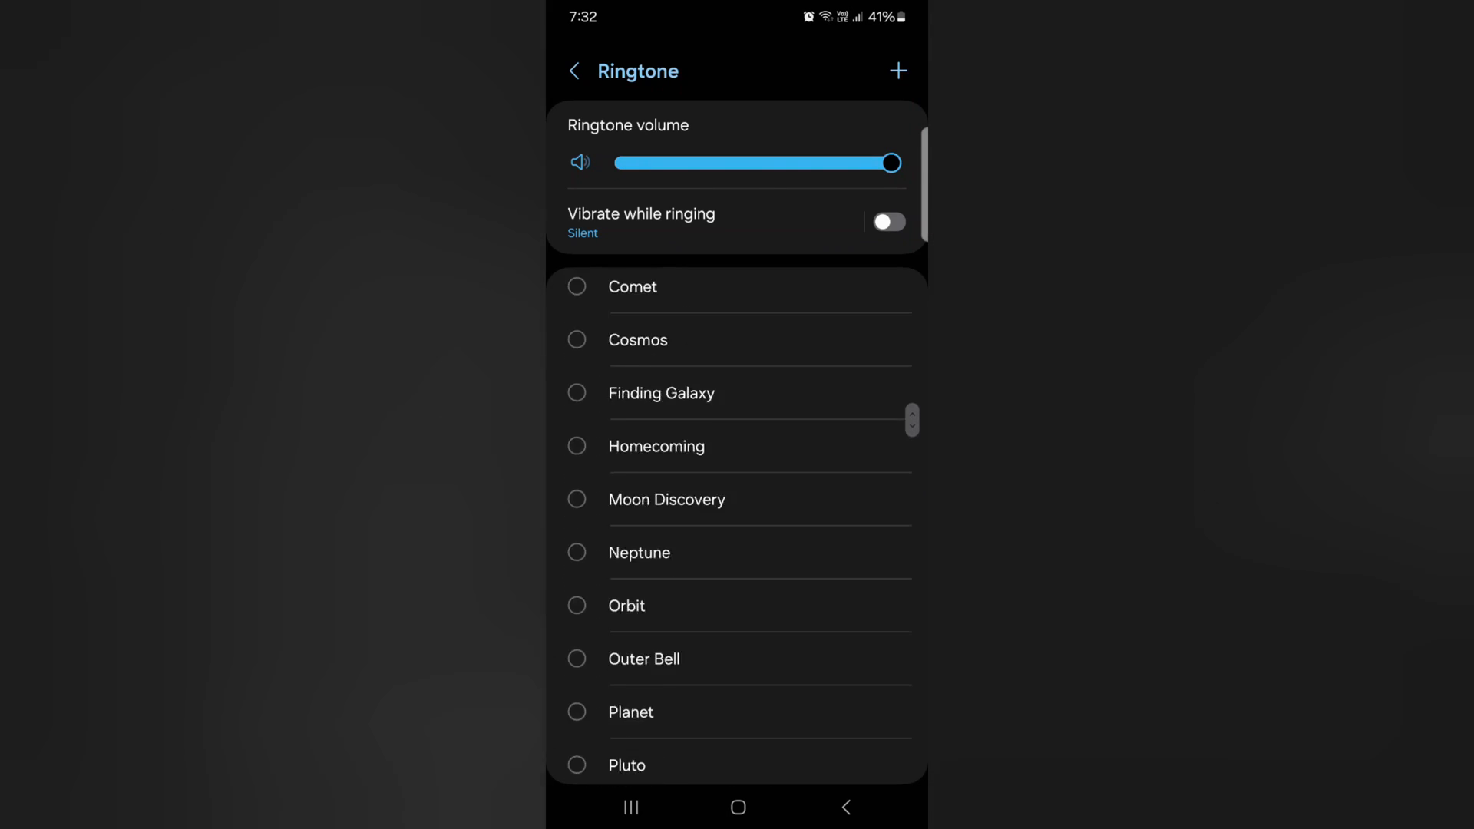
{"action": "scroll", "scroll_direction": "down", "scroll_amount": 3}
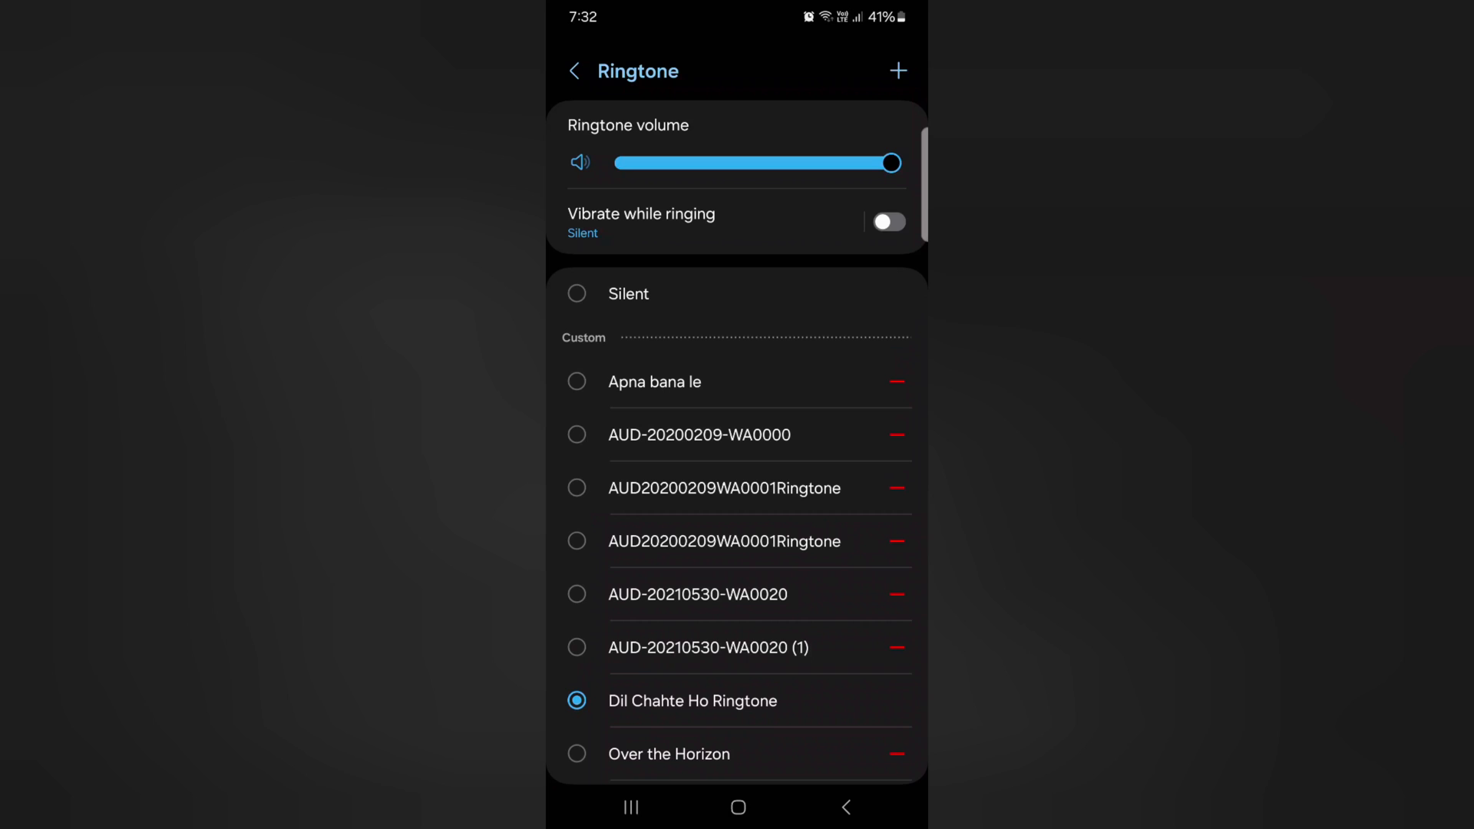
{"action": "left_click", "coordinate": [895, 71]}
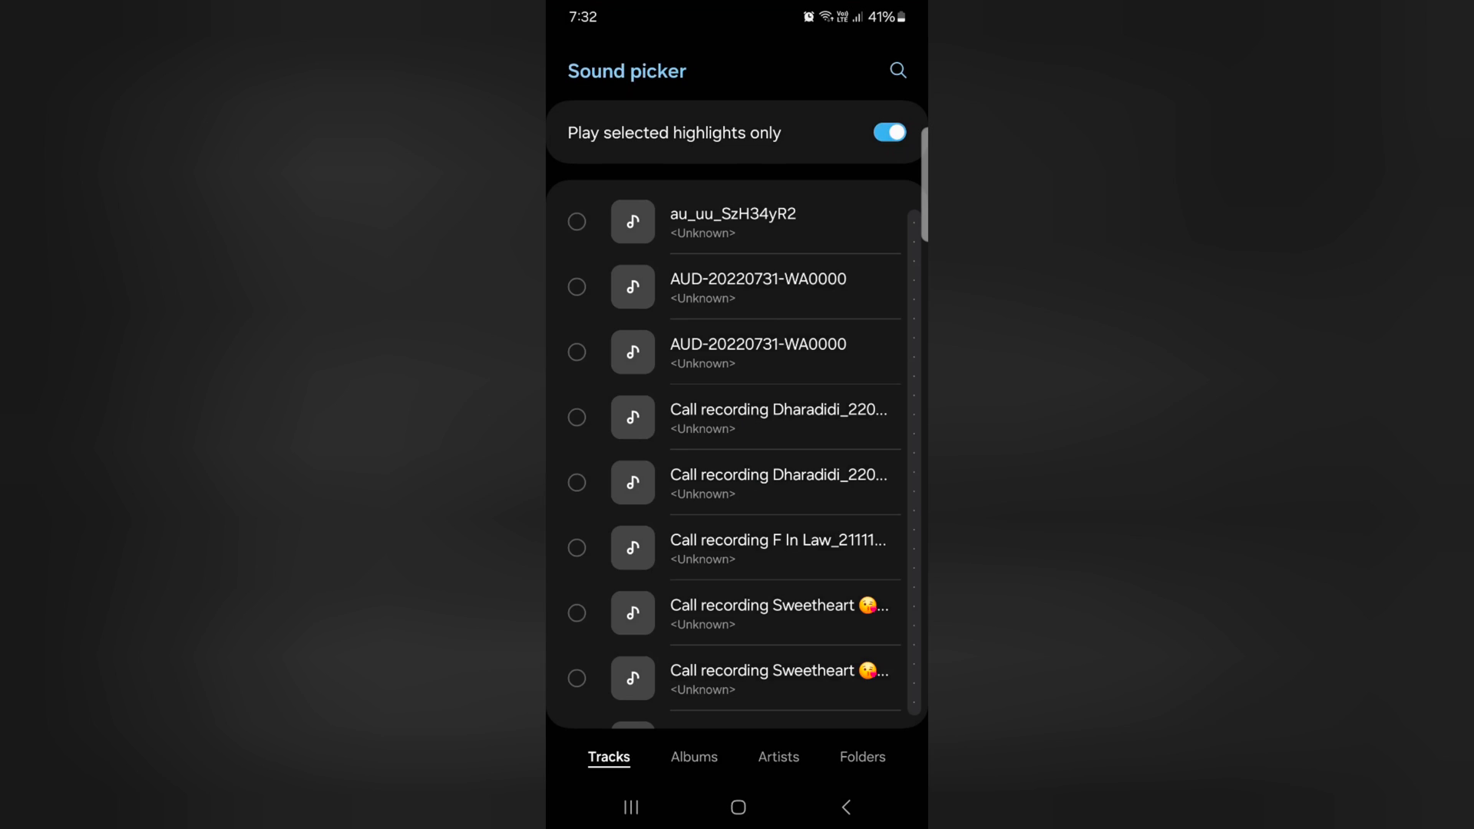
Browse Albums and Folders, then select the AUD-20220731-WA0000 track to preview it.
{"action": "left_click", "coordinate": [693, 757]}
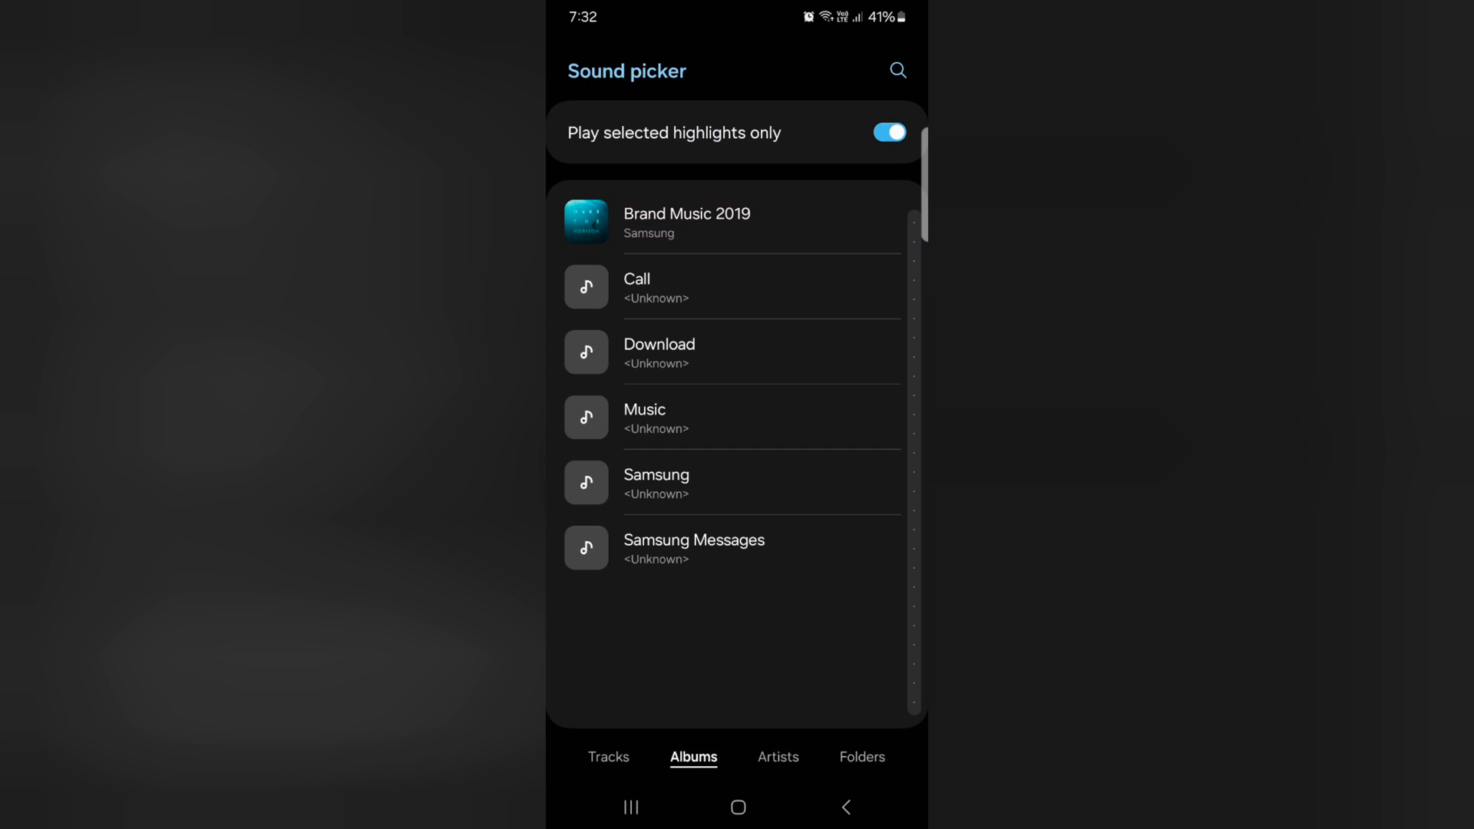
{"action": "left_click", "coordinate": [860, 757]}
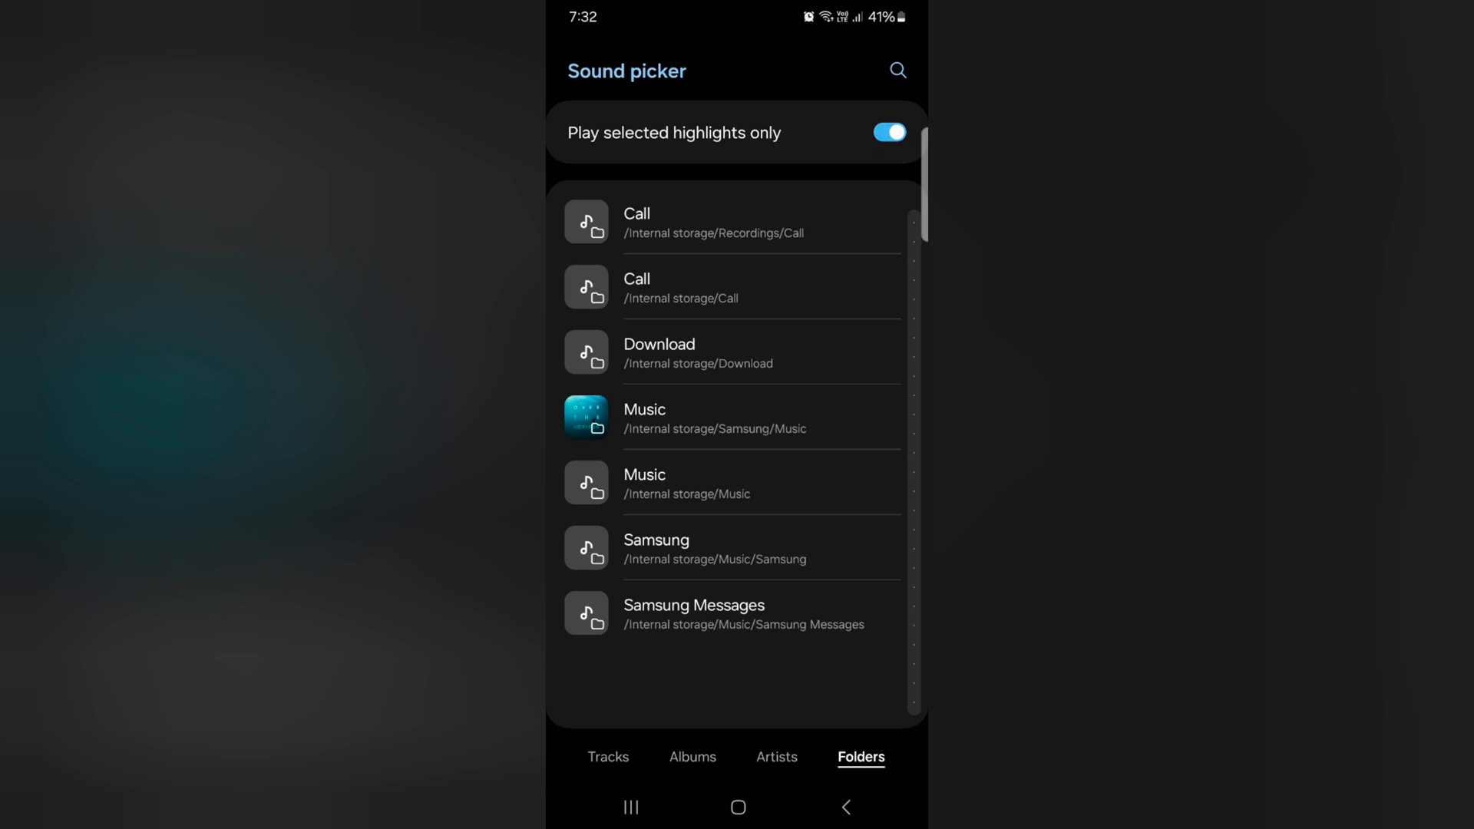
{"action": "left_click", "coordinate": [608, 757]}
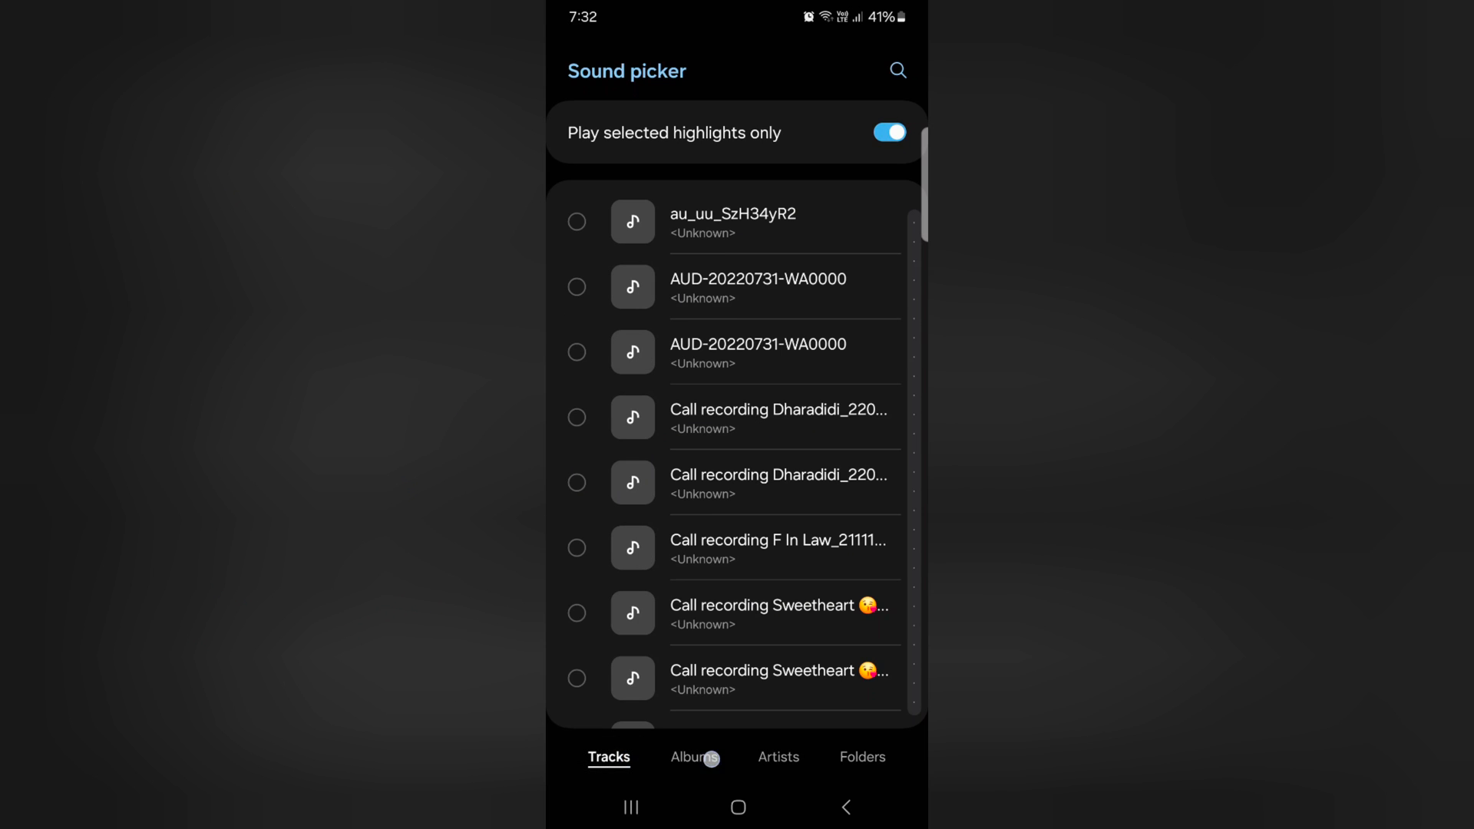
{"action": "left_click", "coordinate": [734, 288]}
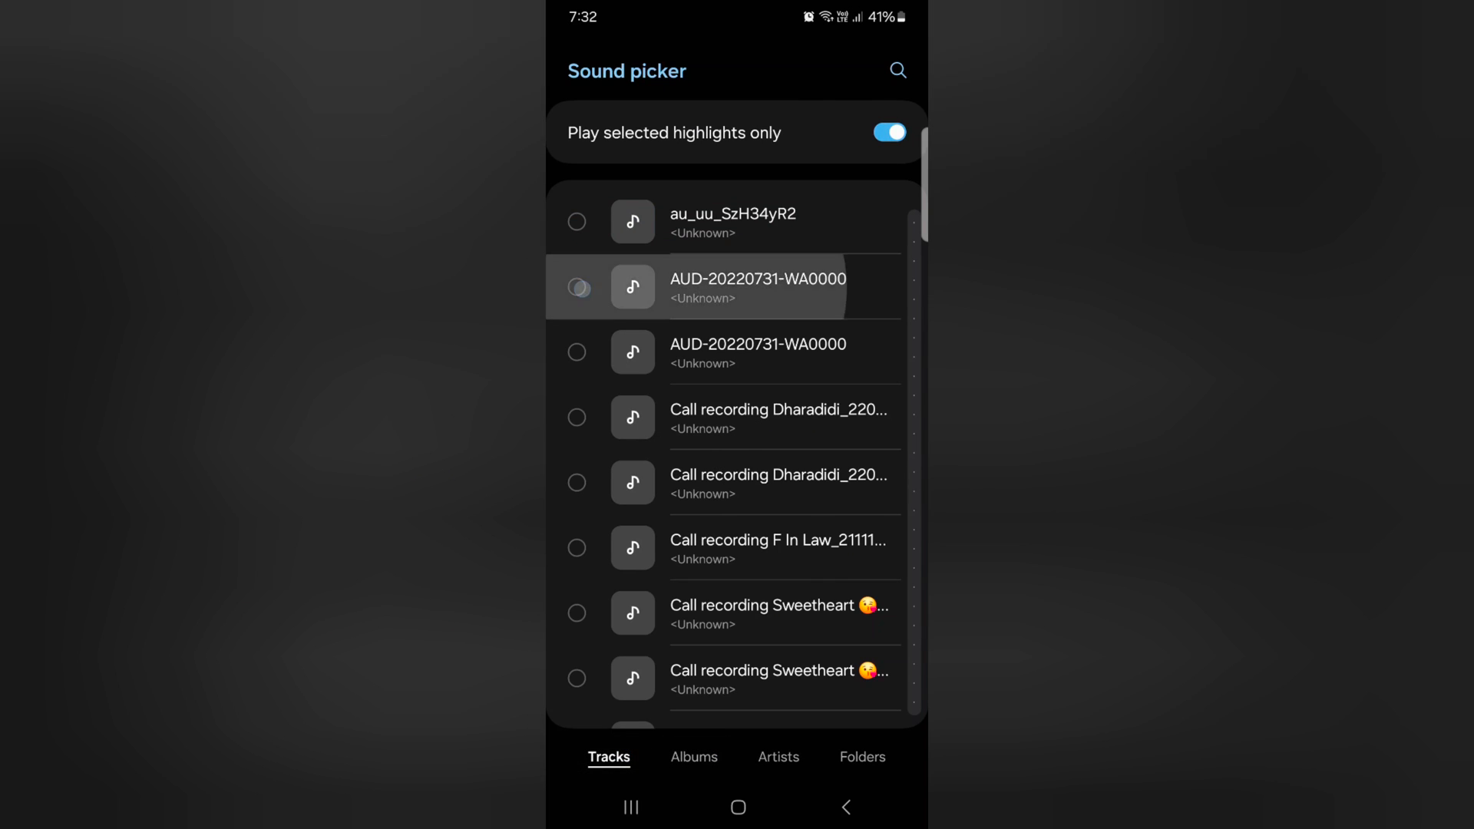
{"action": "left_click", "coordinate": [576, 287]}
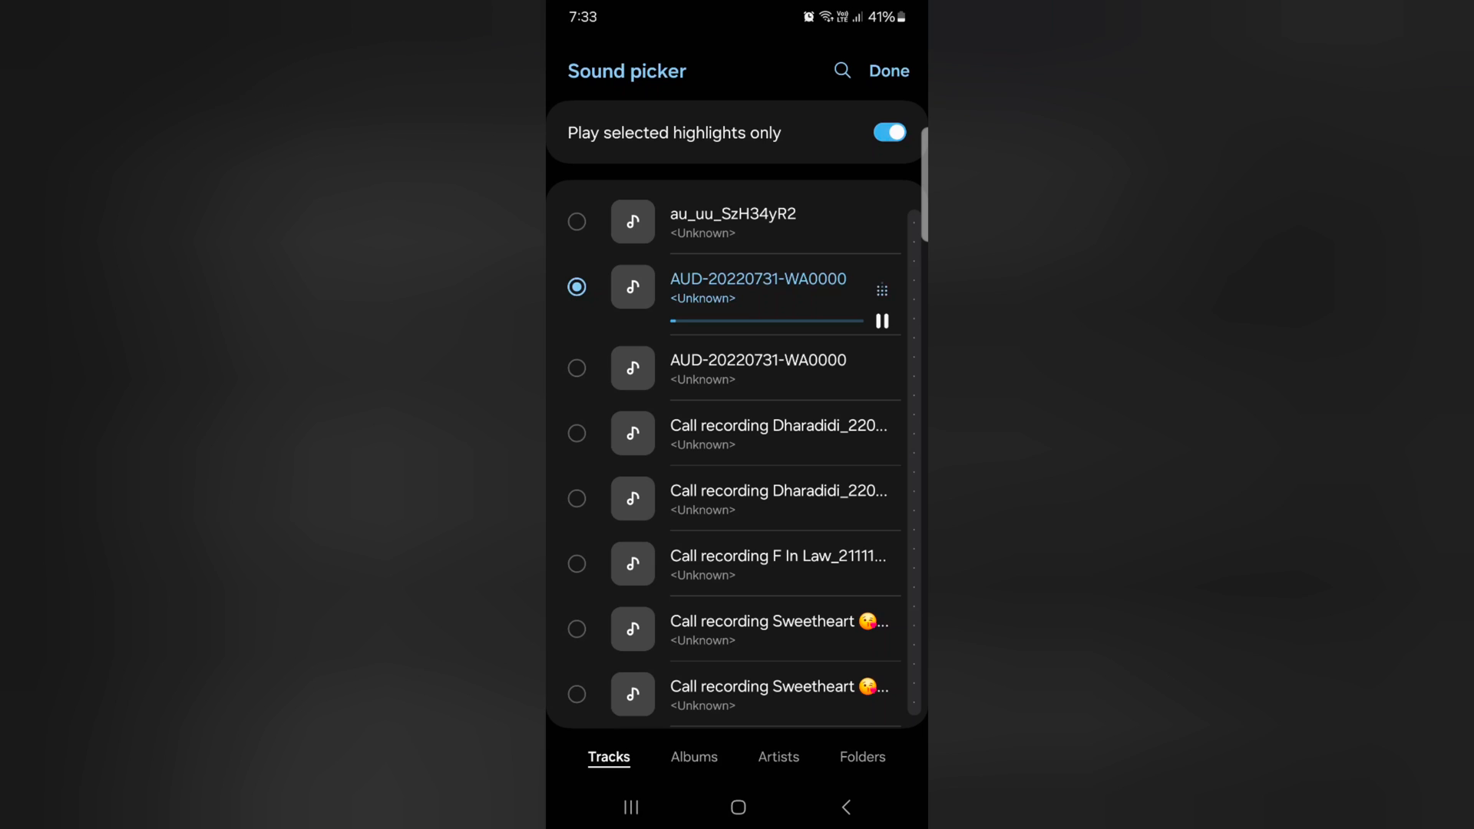
Confirm AUD-20220731-WA0000 as the ringtone and return to Sounds and vibration.
{"action": "left_click", "coordinate": [887, 70]}
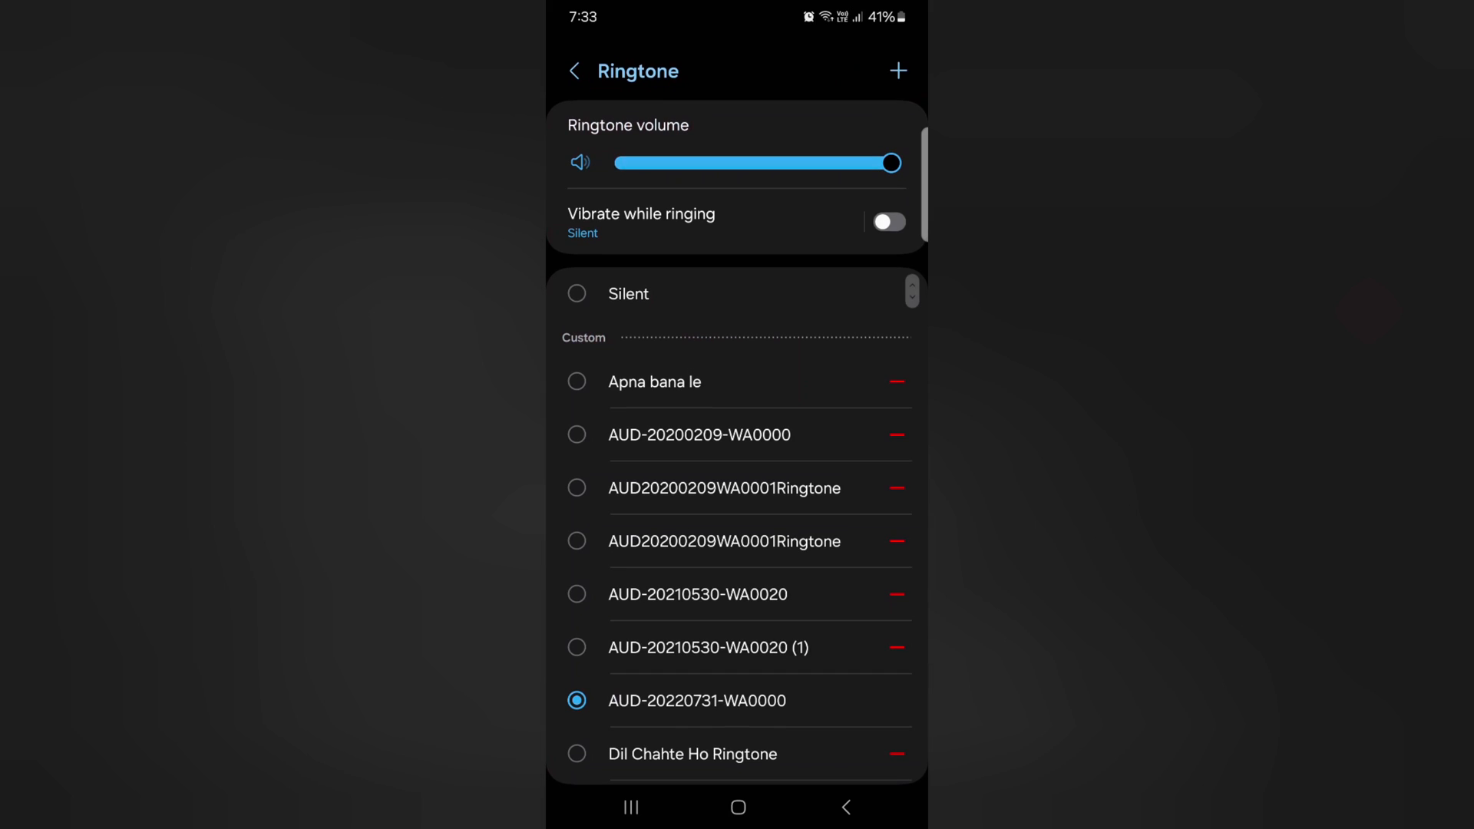
{"action": "scroll", "scroll_direction": "down", "scroll_amount": 3}
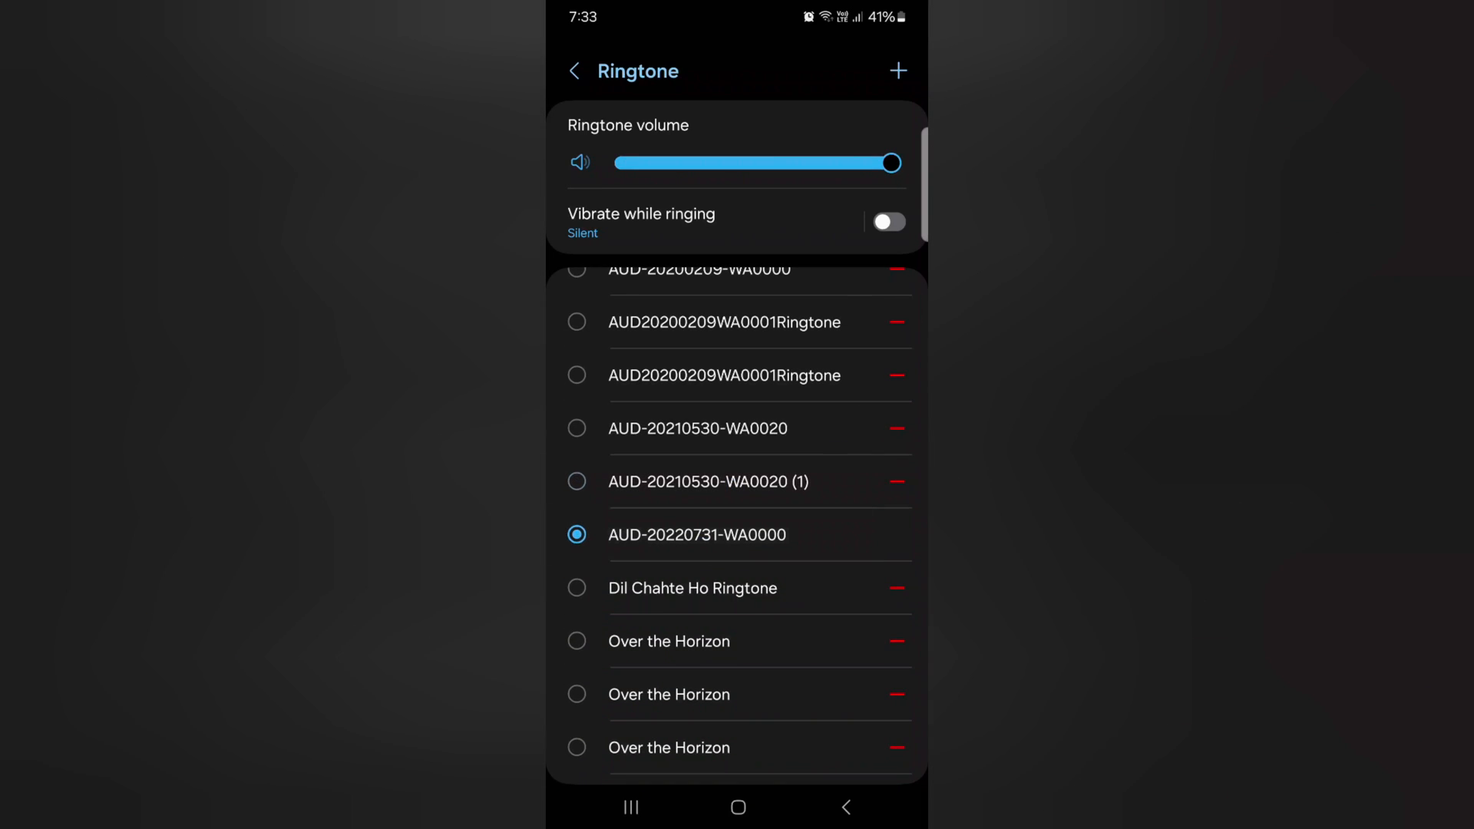
{"action": "left_click", "coordinate": [573, 70]}
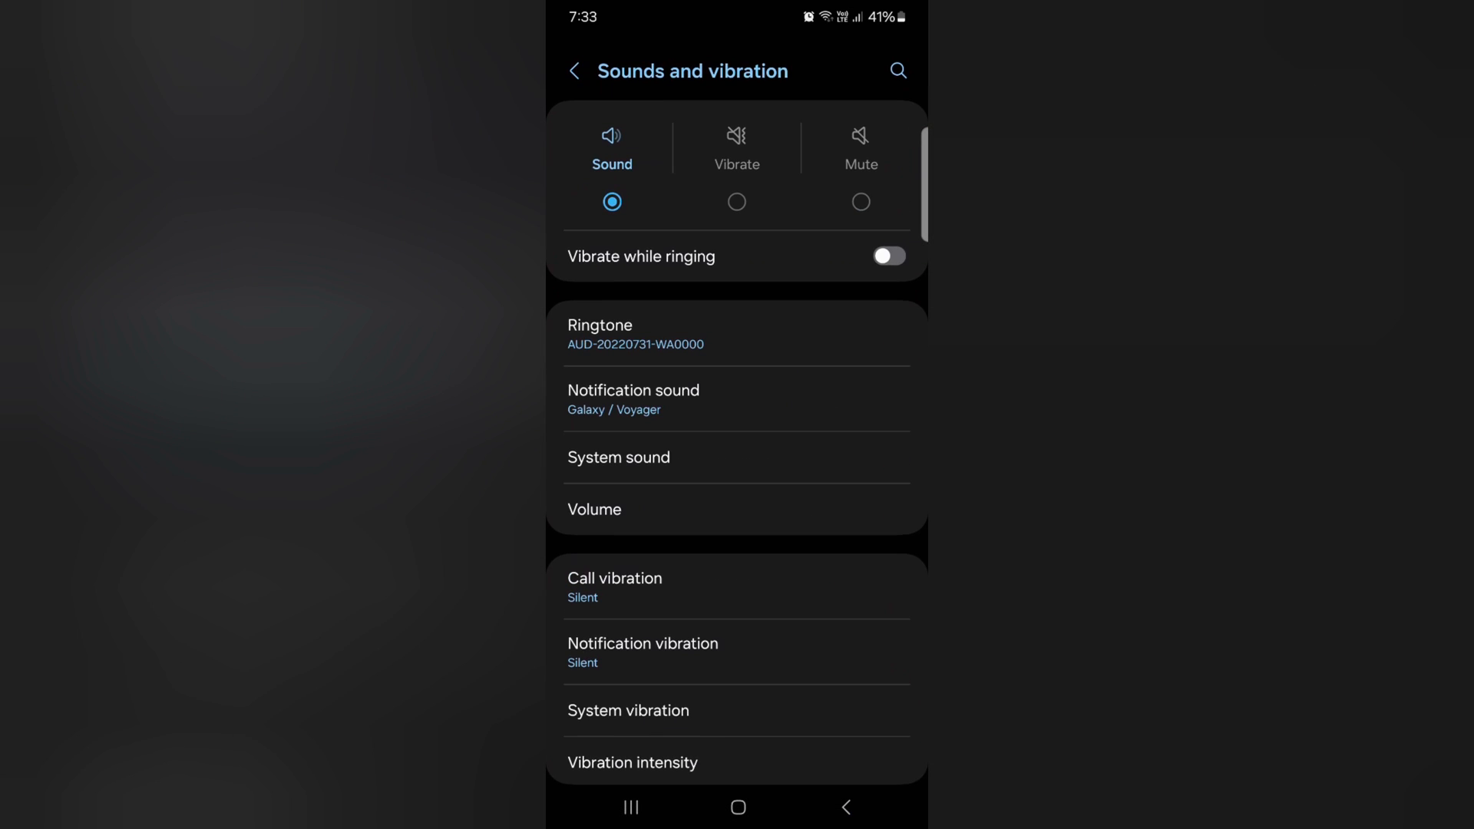
Go back from Sounds and vibration to the main Settings list.
{"action": "left_click", "coordinate": [574, 70]}
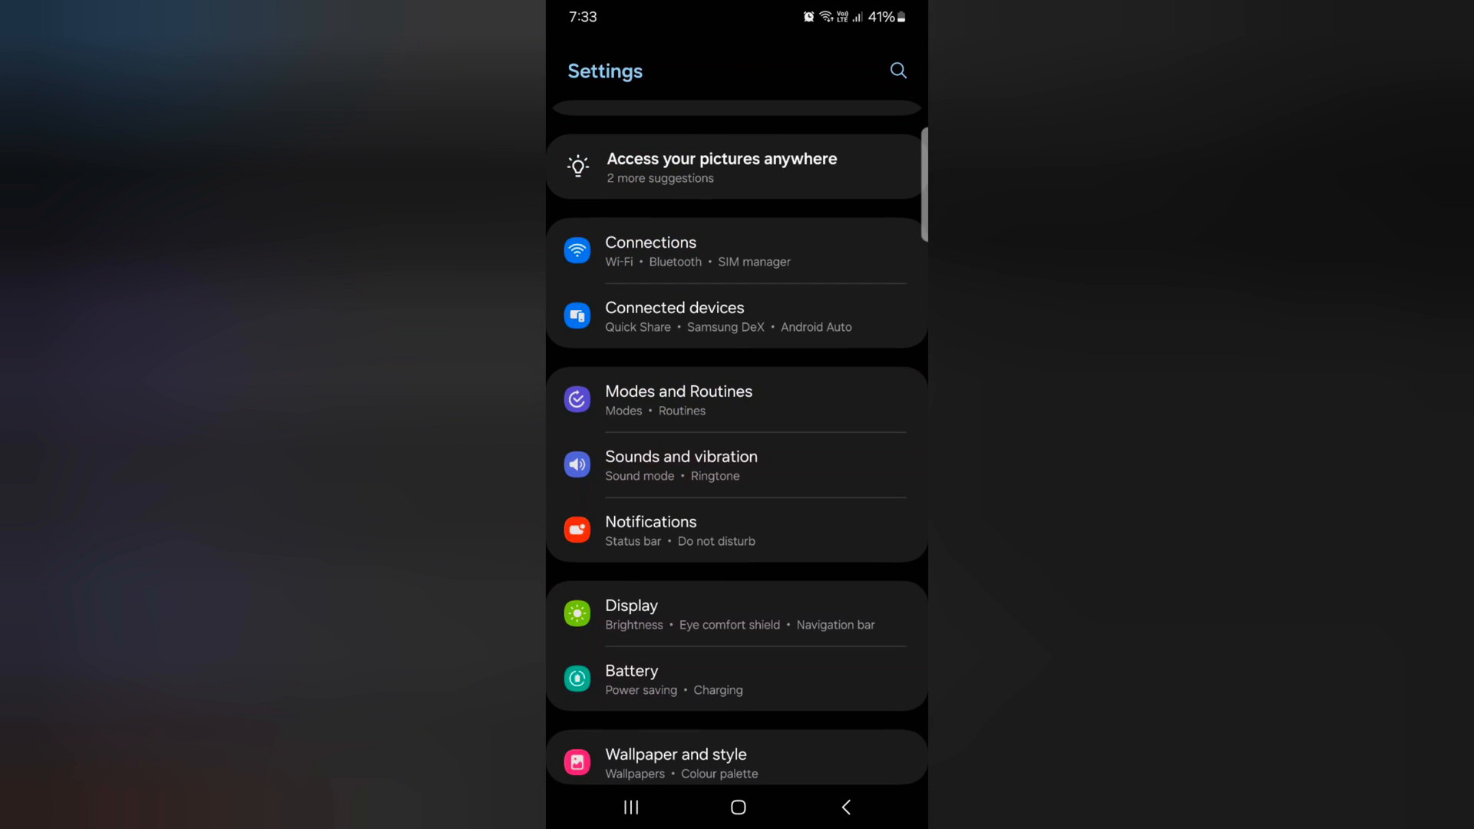